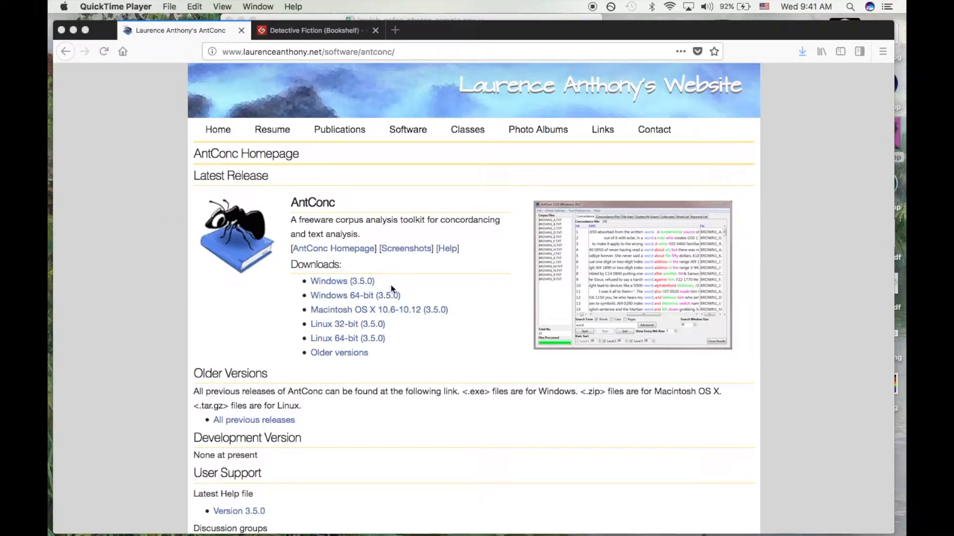
Step: Download the AntConc Mac zip via Save File, then go to Gutenberg's Detective Fiction bookshelf
click(365, 310)
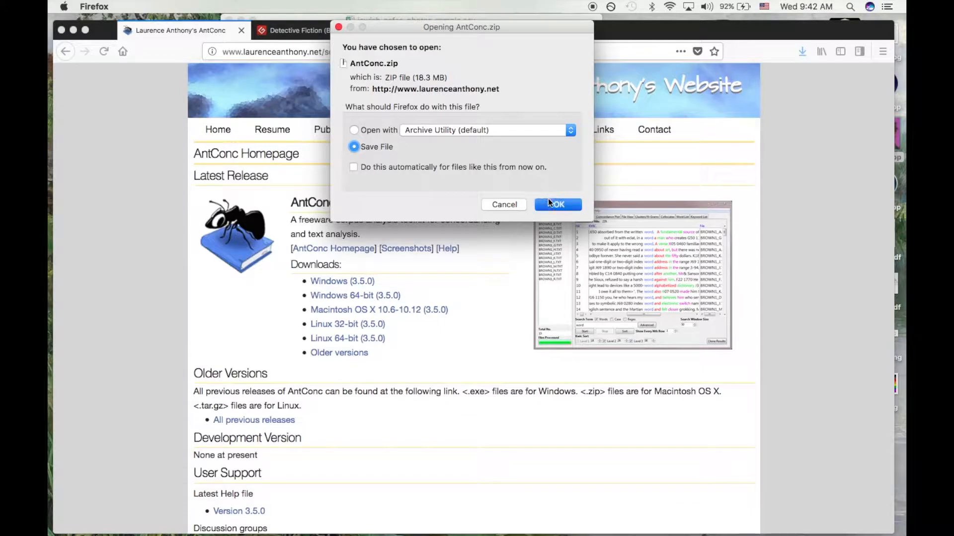
click(556, 205)
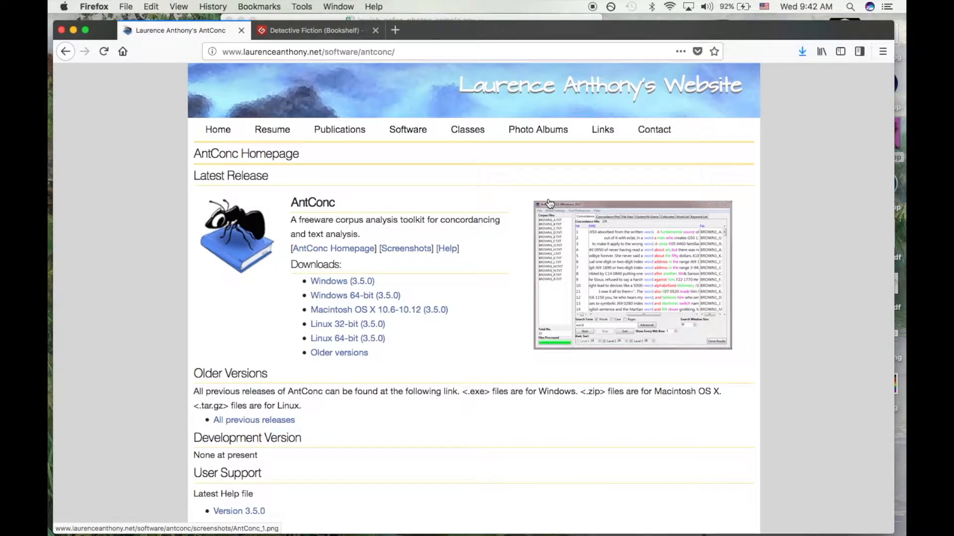
click(313, 30)
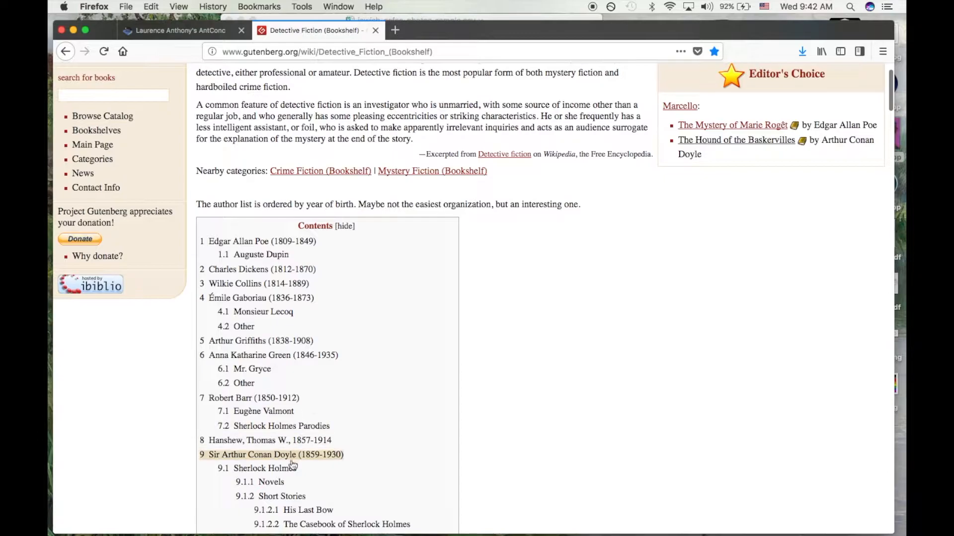
Step: Save the Plain Text UTF-8 edition of A Study in Scarlet from the Sherlock Holmes list
click(261, 468)
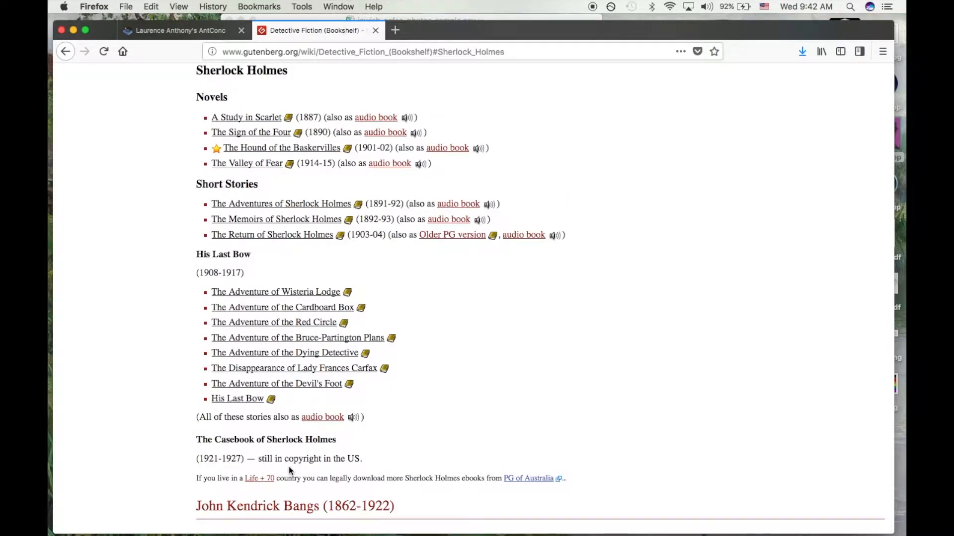
click(245, 117)
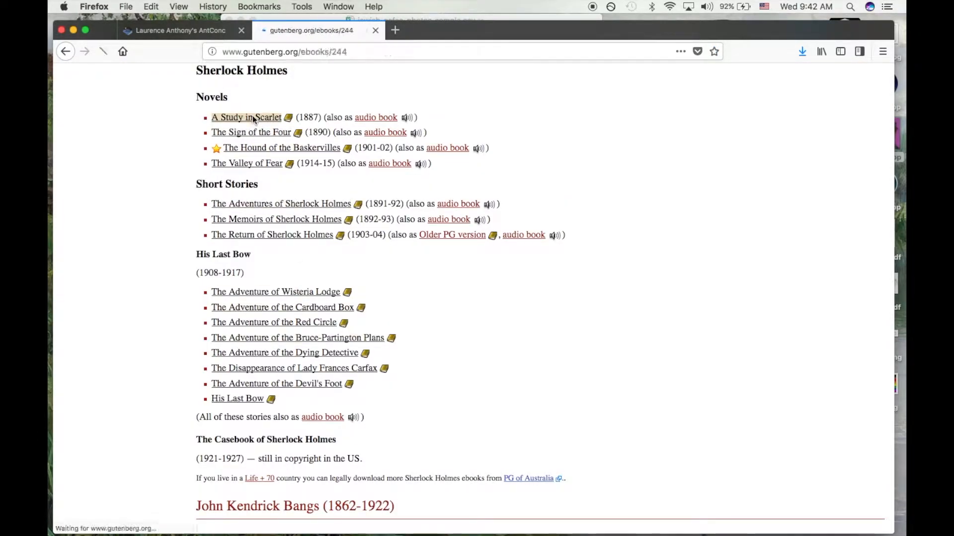
click(245, 117)
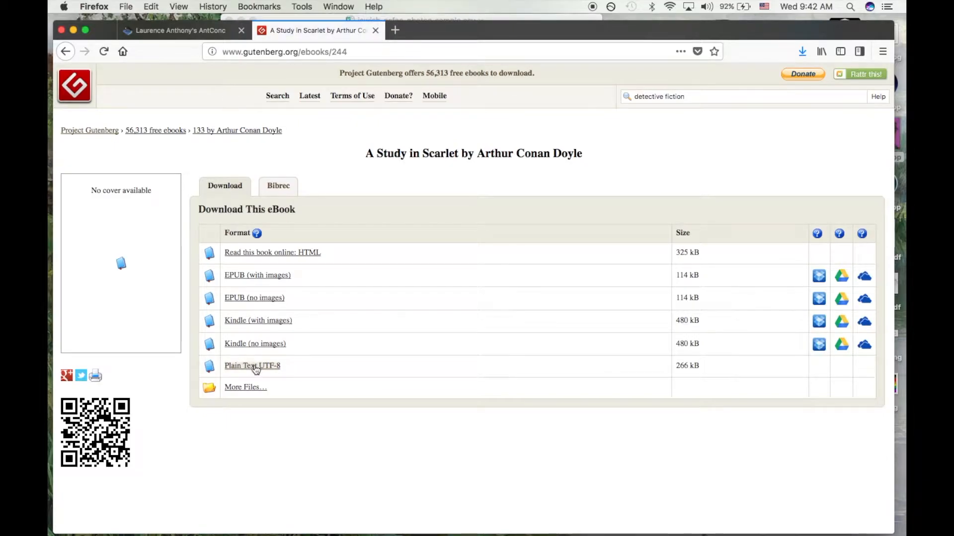
click(252, 365)
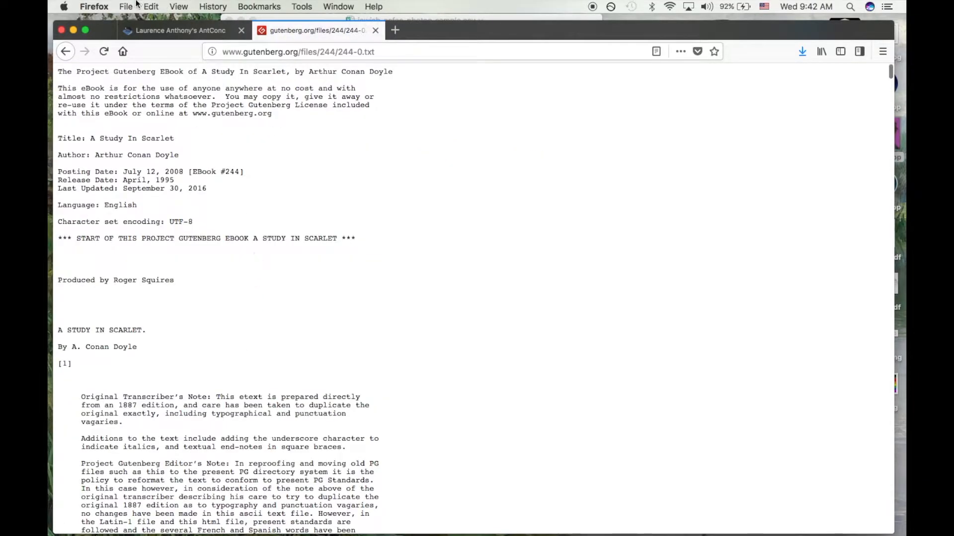
click(127, 6)
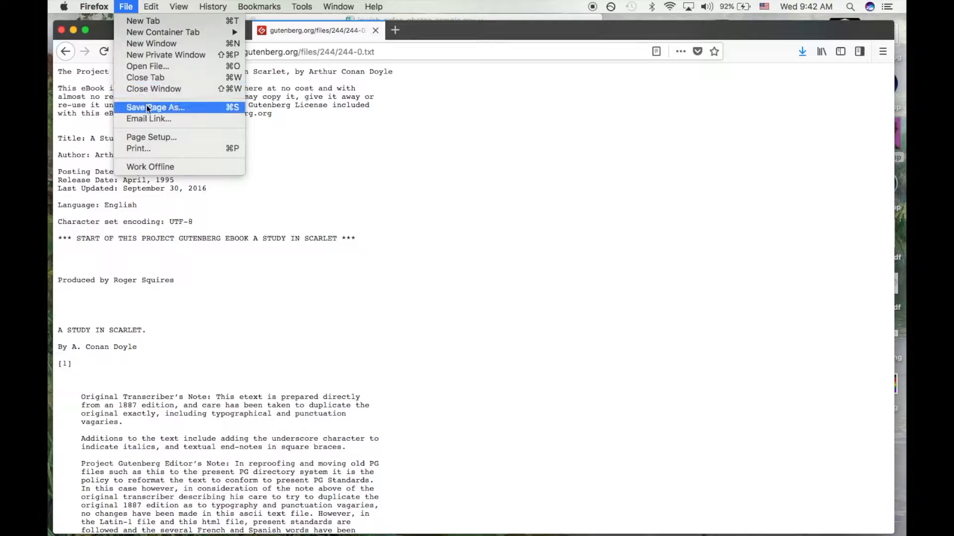
click(155, 107)
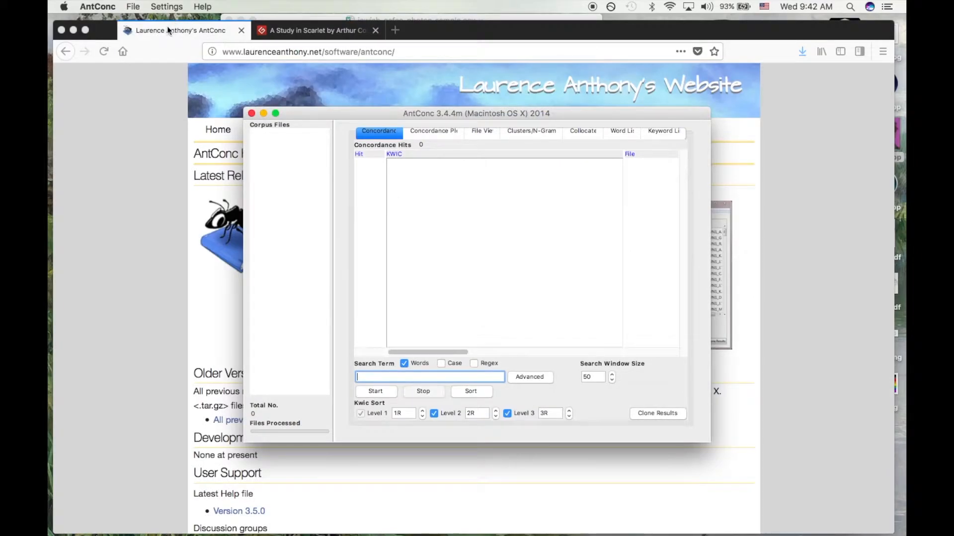
Step: Load the fifteen Sherlock Holmes text files as the corpus and get 150 concordance hits for 'murder'
click(132, 7)
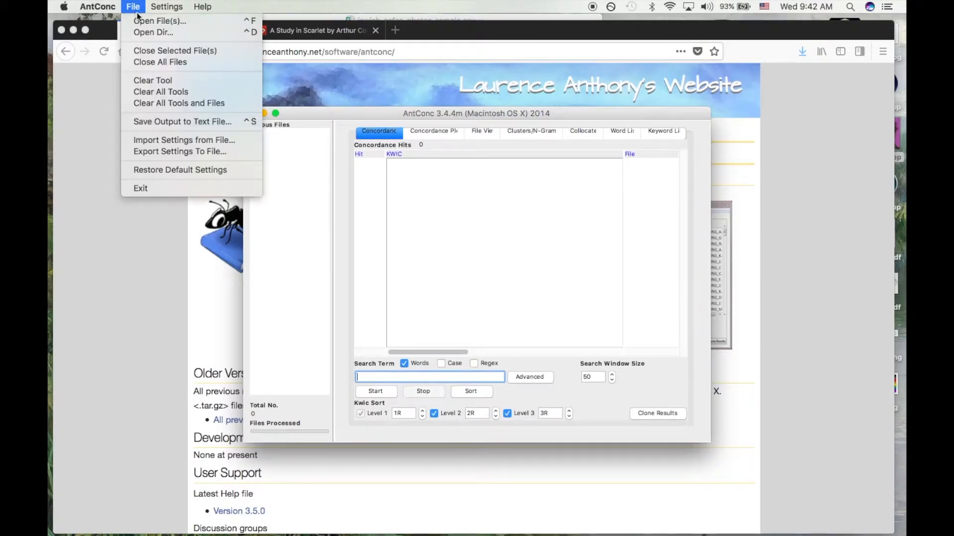
click(159, 20)
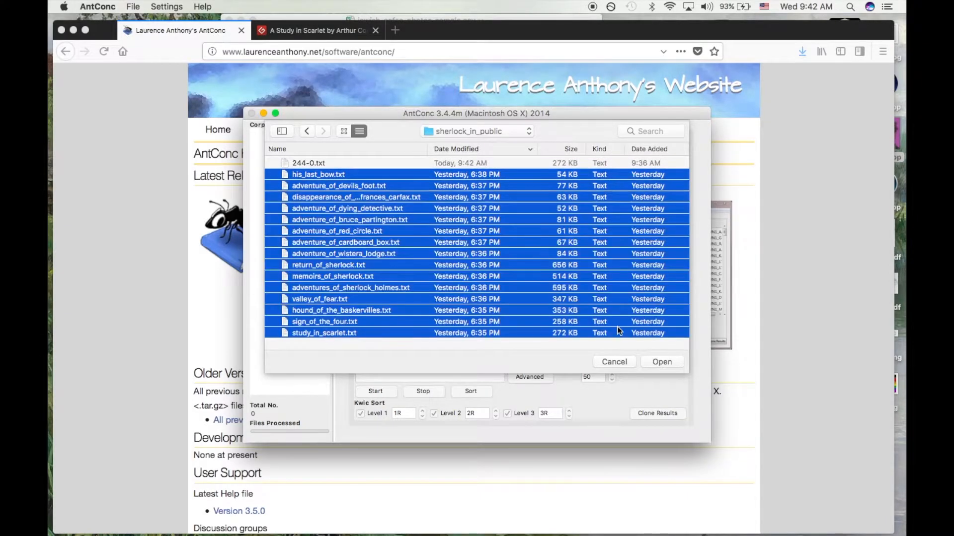
click(661, 361)
text(murder)
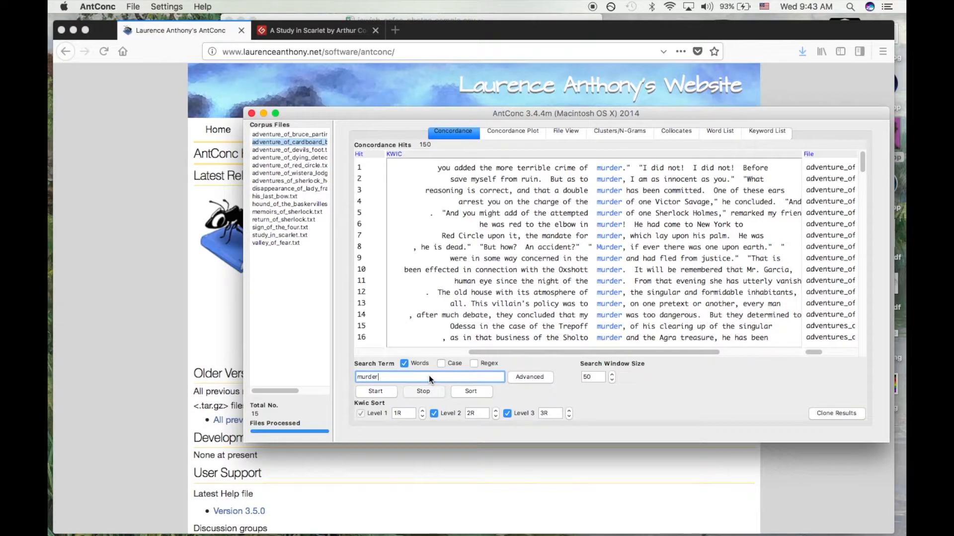
mouse_move(578, 230)
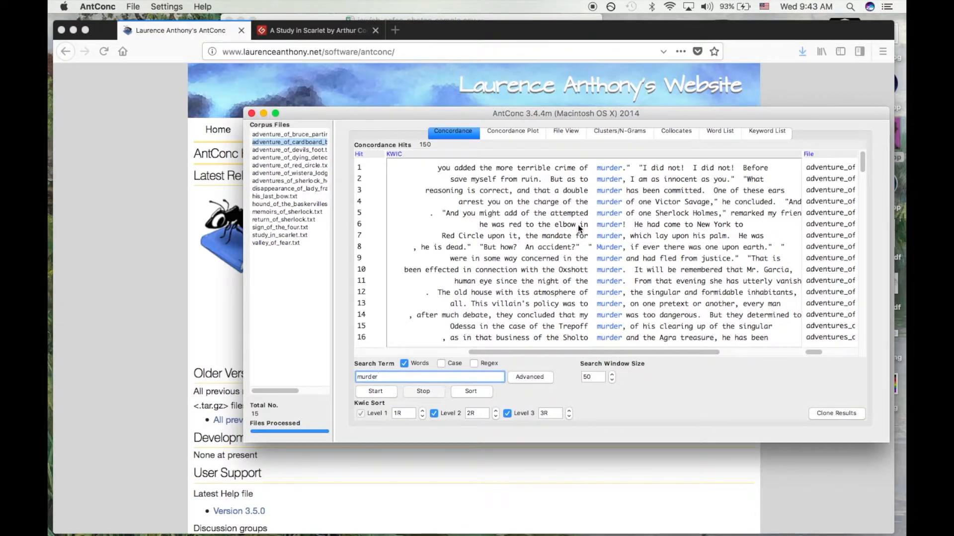
click(676, 131)
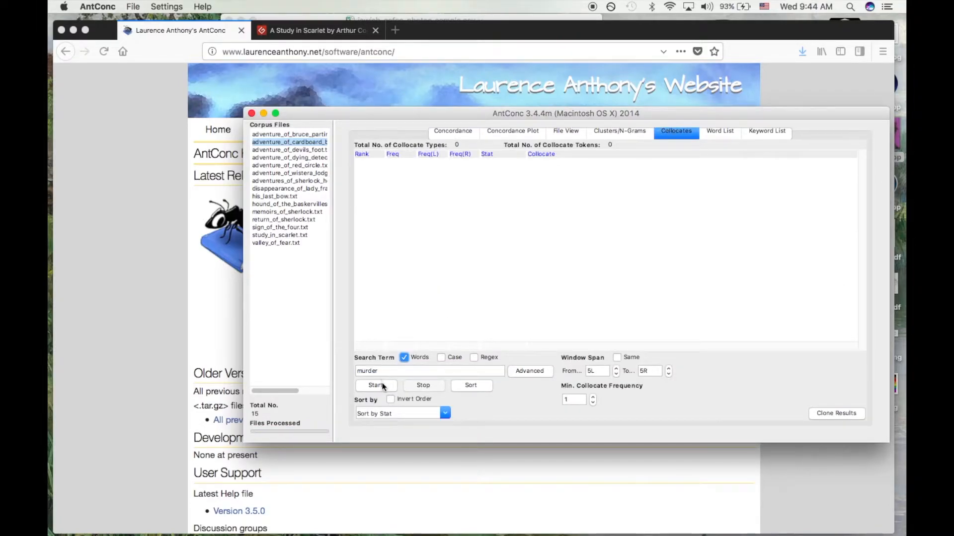
Step: Compute collocates of 'murder', then recompute with Min. Collocate Frequency 5 for 54 types
click(376, 385)
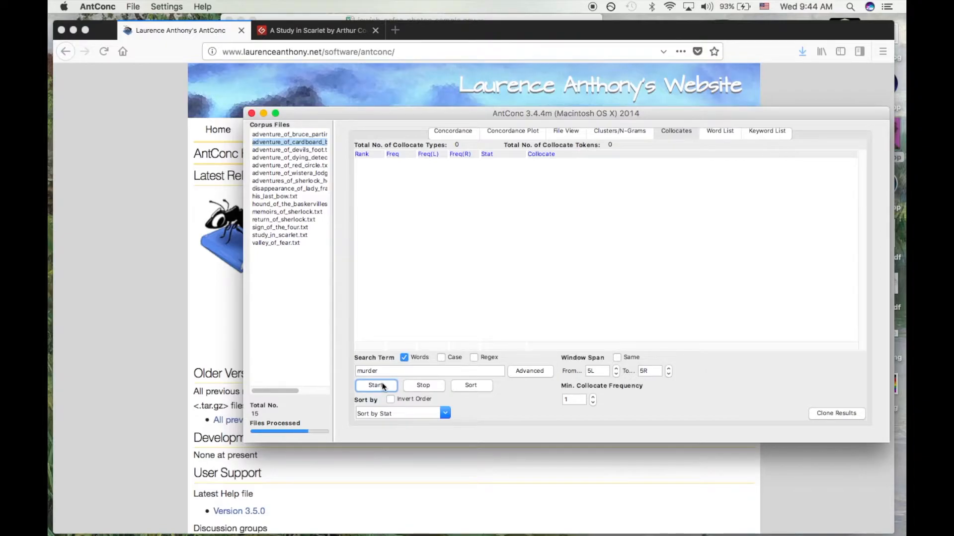
click(375, 385)
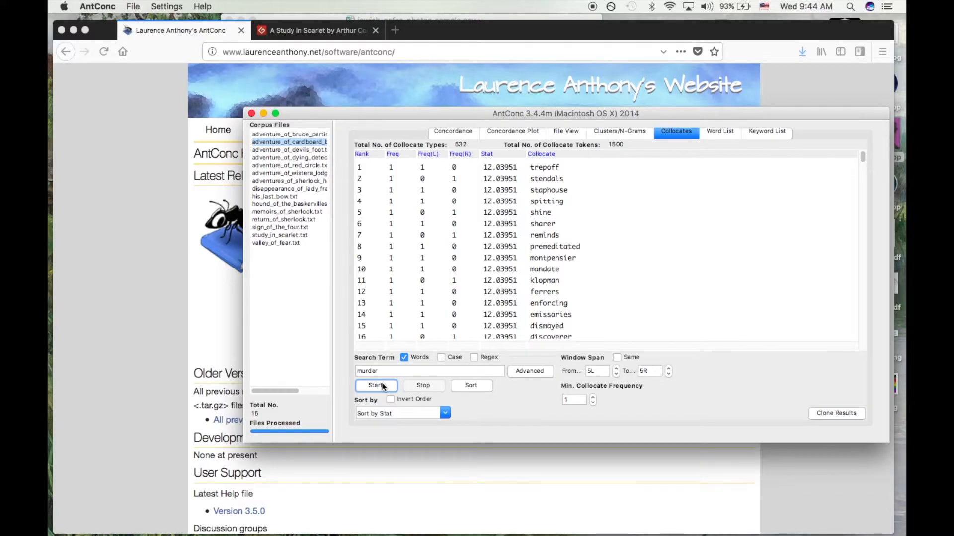
mouse_move(480, 398)
text(5)
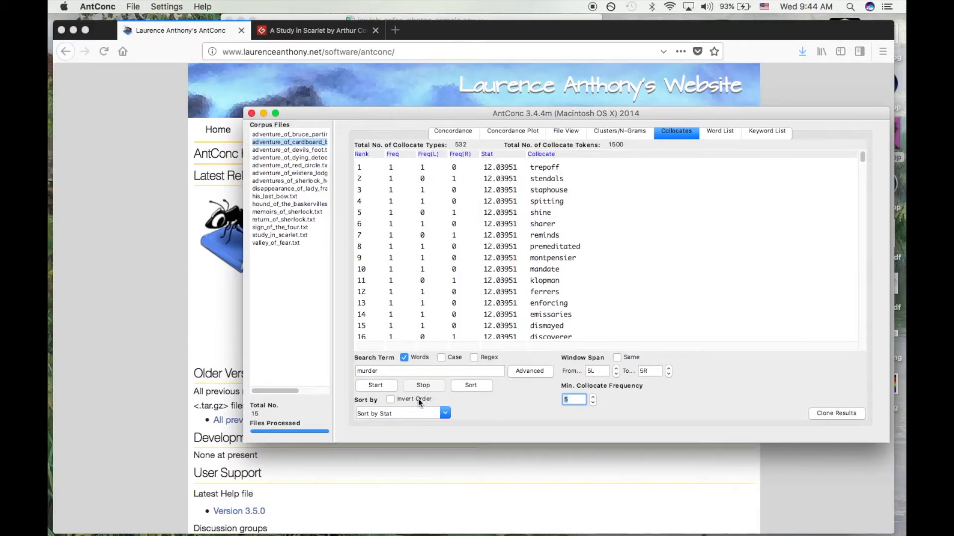
click(376, 385)
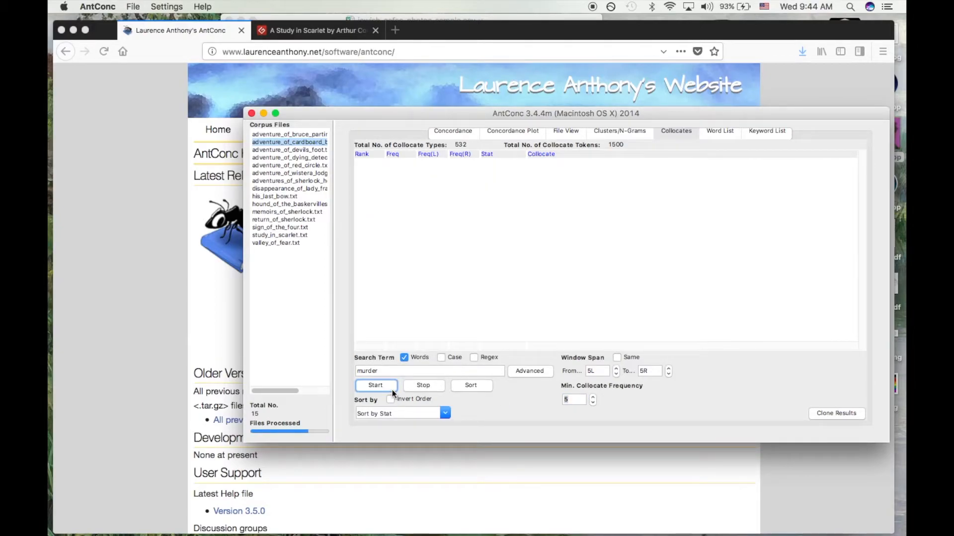
click(375, 385)
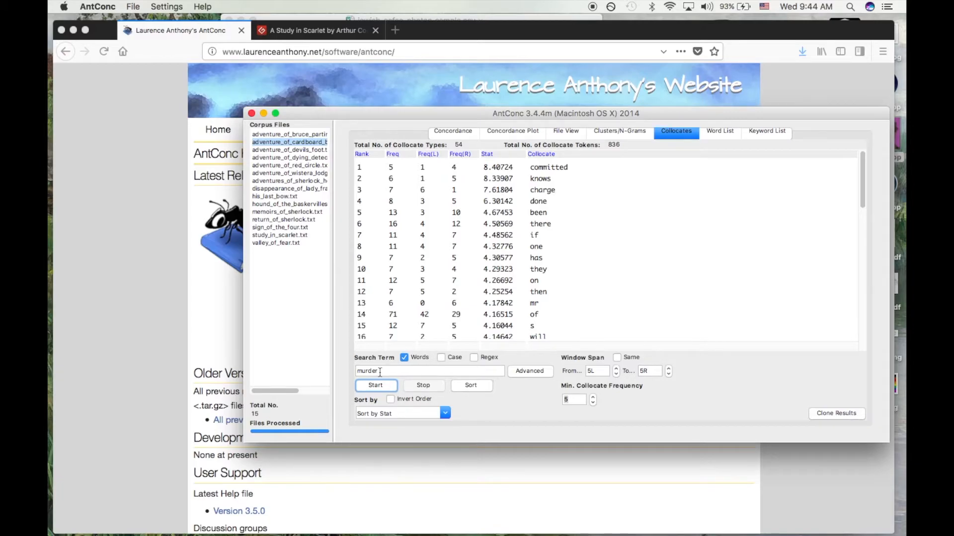
Step: Compute collocates of 'detective', returning 39 collocate types
text(dete)
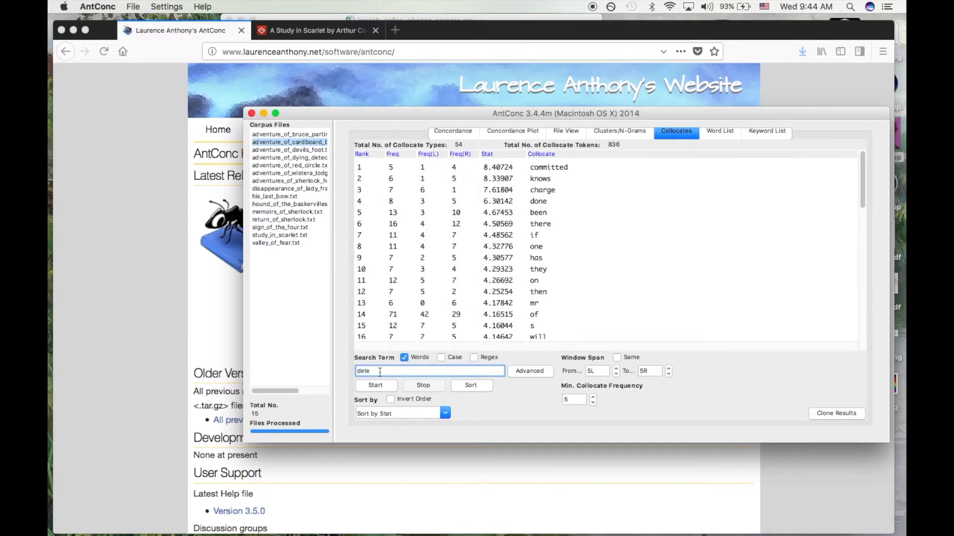
click(376, 386)
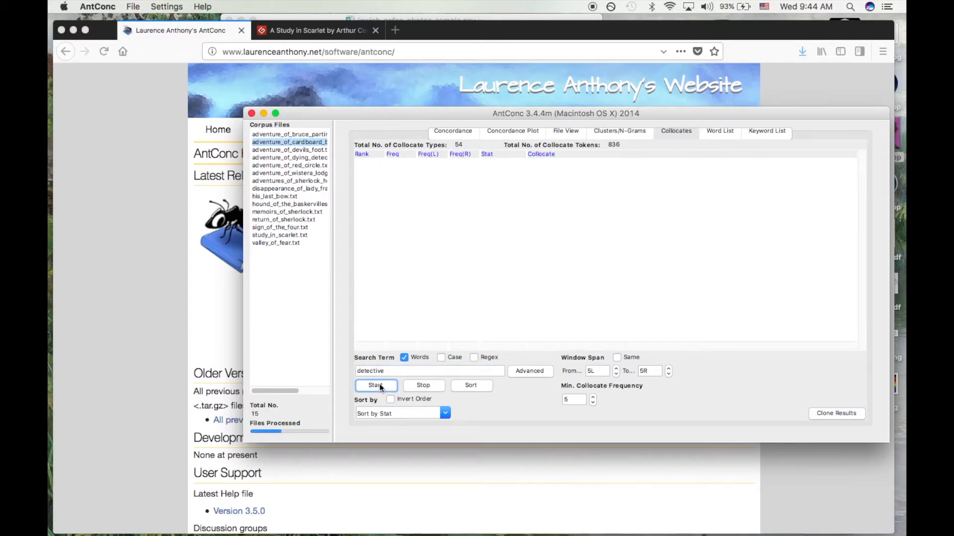
click(375, 385)
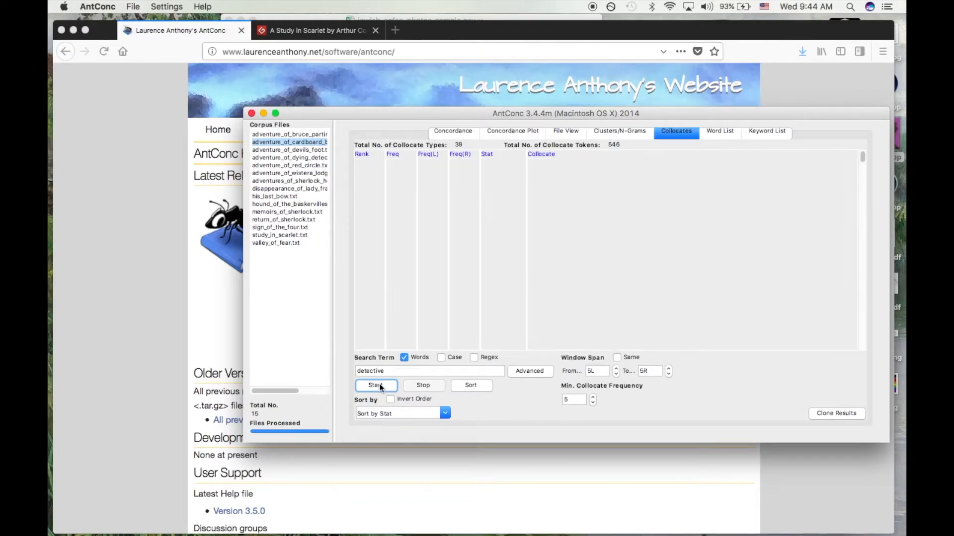
Step: Compute collocates of 'woman', returning 124 collocate types led by 'instinct'
text(wo)
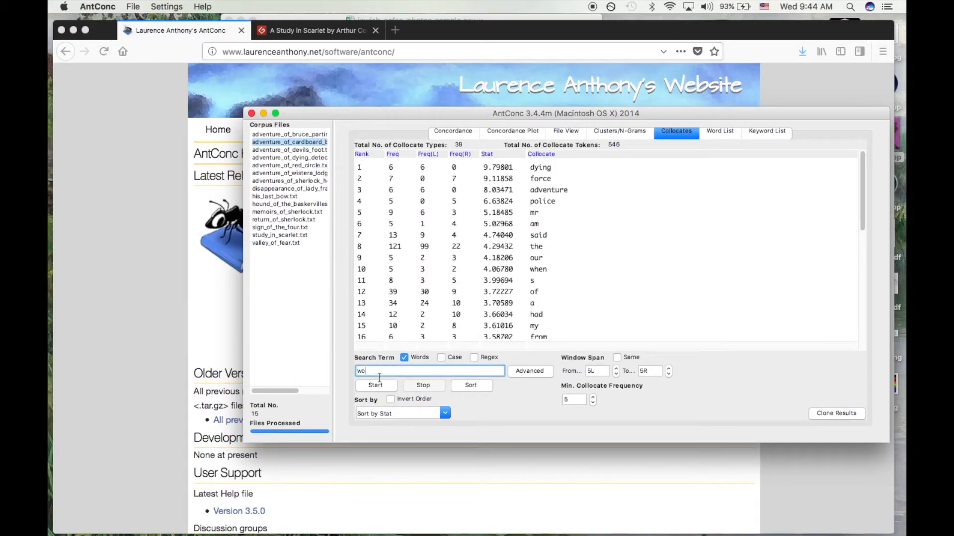
click(376, 385)
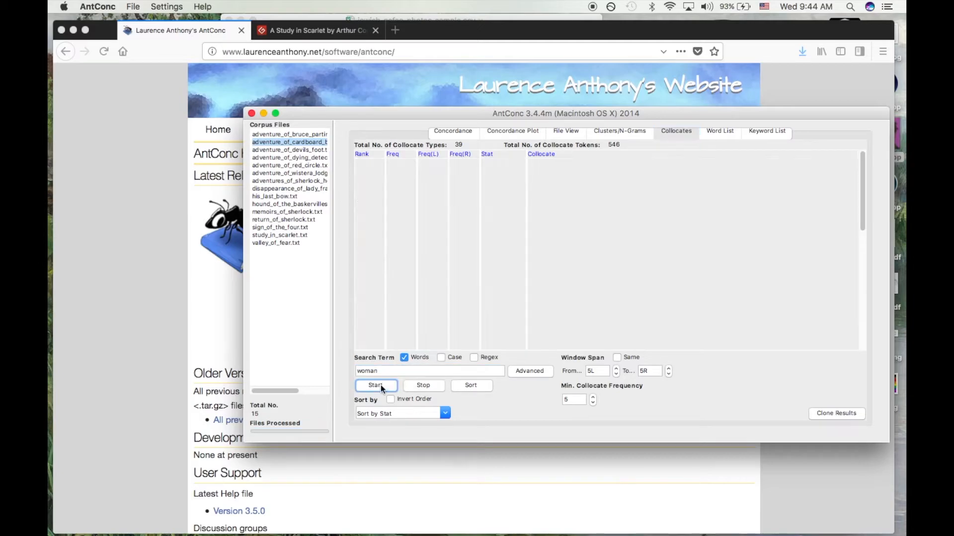
click(376, 385)
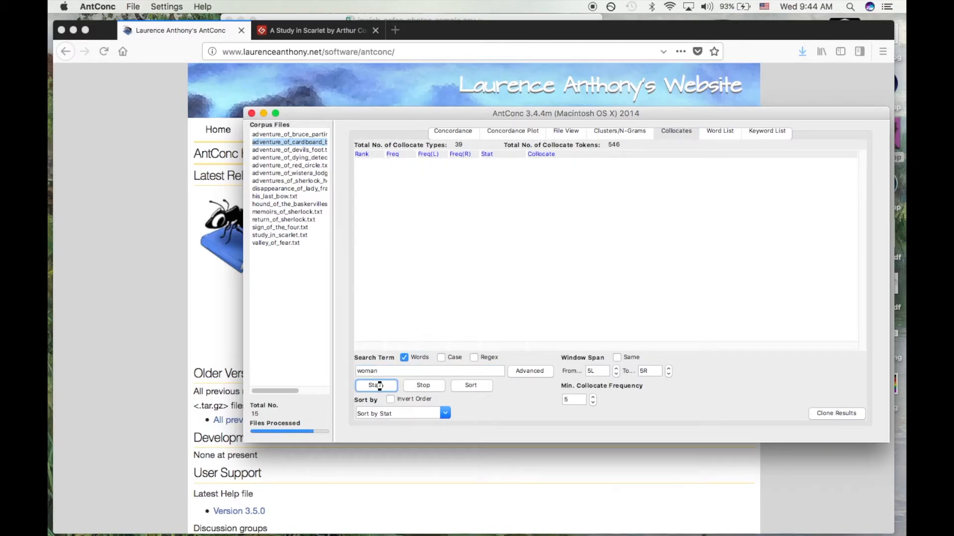
click(376, 386)
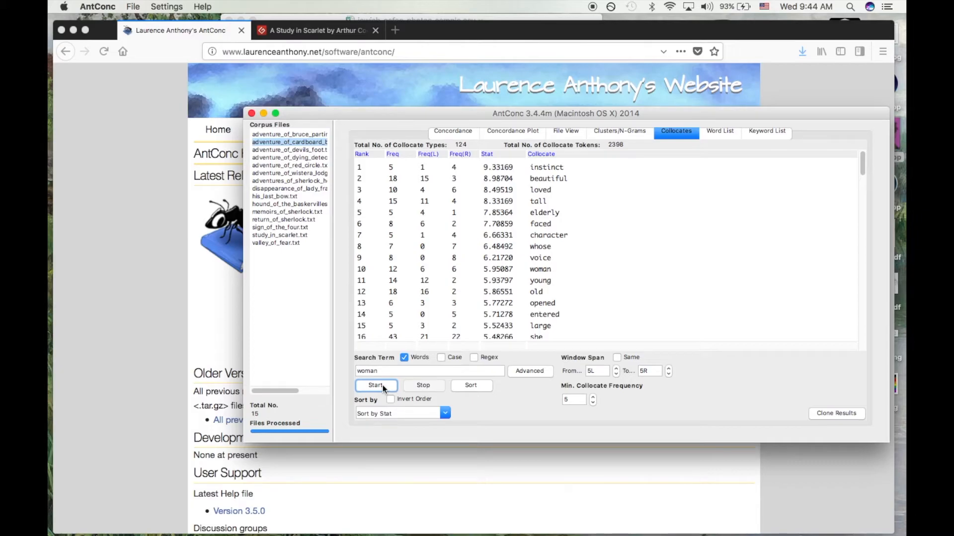
click(132, 7)
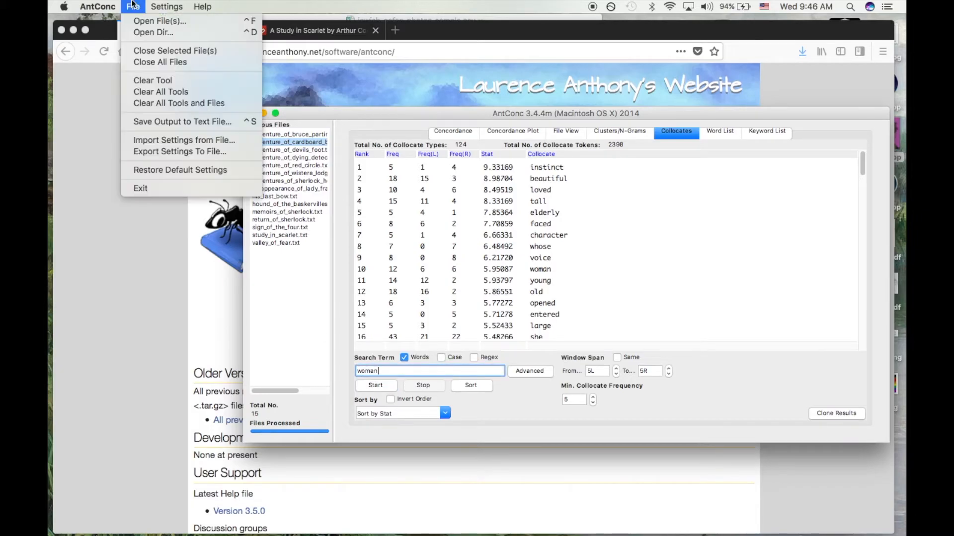
mouse_move(182, 121)
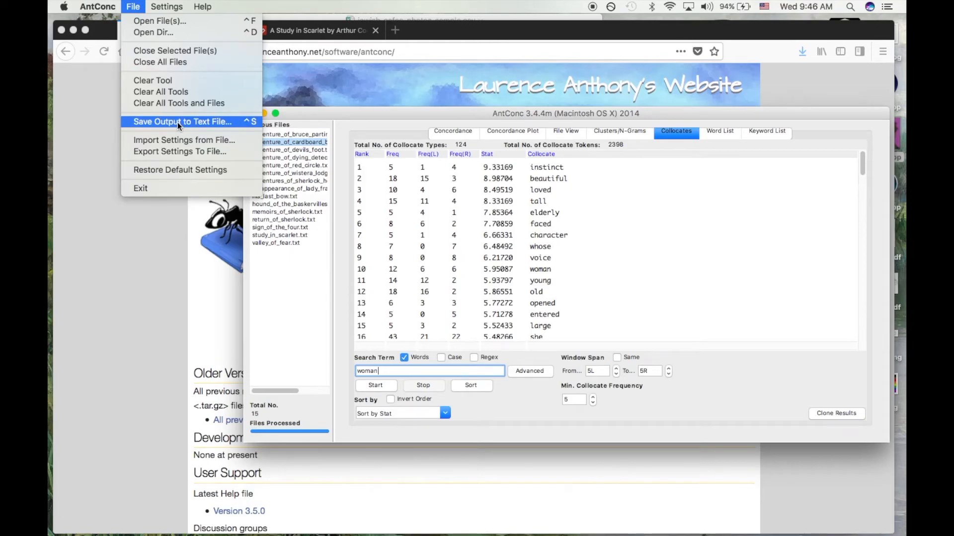
Step: Save the woman collocates to antconc_results for Excel, then plot the 150 'murder' hits across 14 files
click(182, 121)
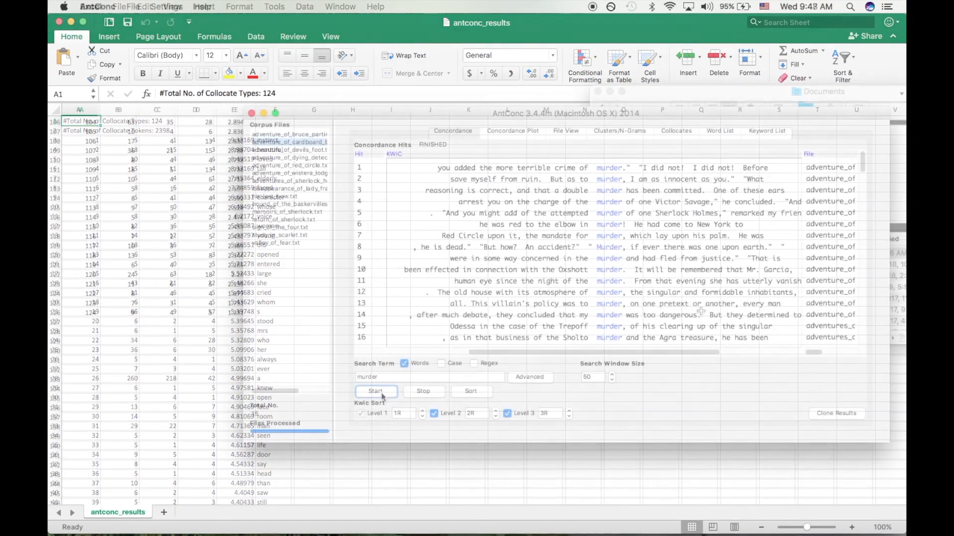
click(512, 130)
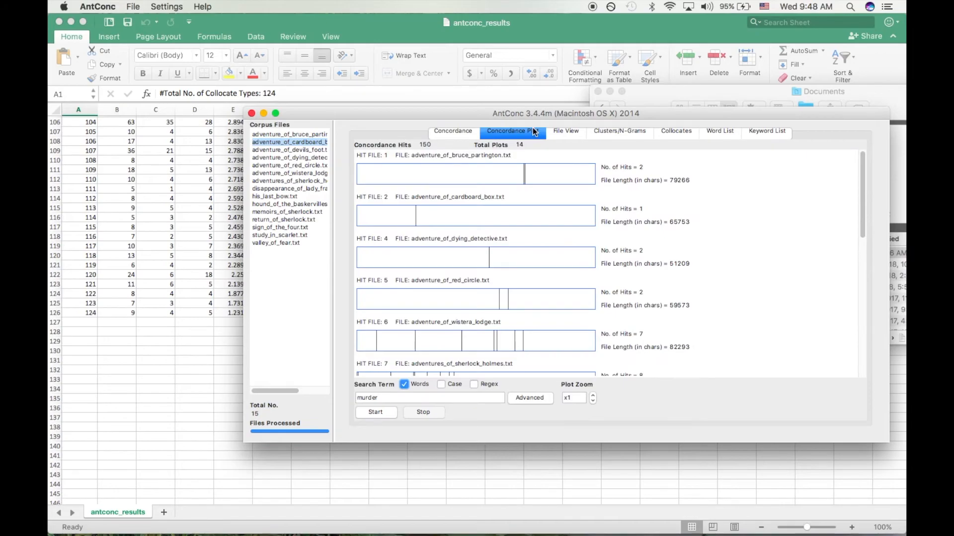